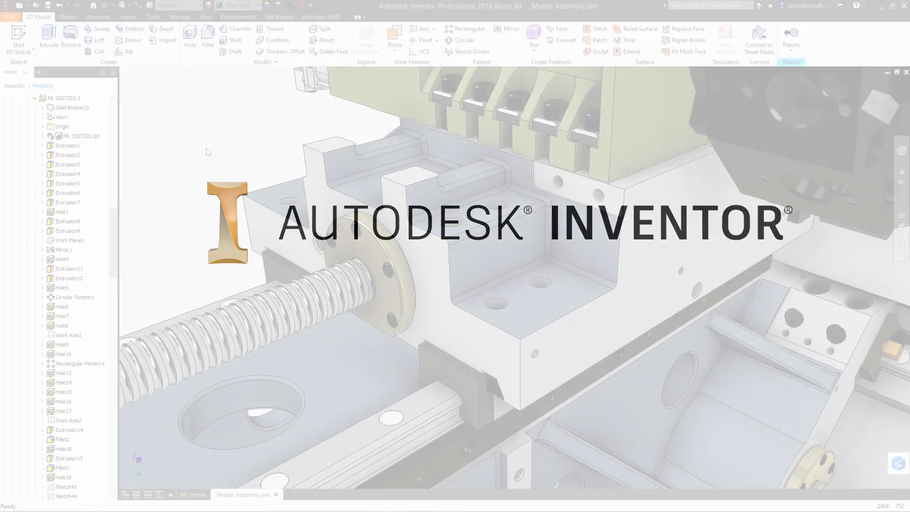
Step: Chamfer the vertical edge by 3 mm and switch to the partial chamfer settings
click(238, 29)
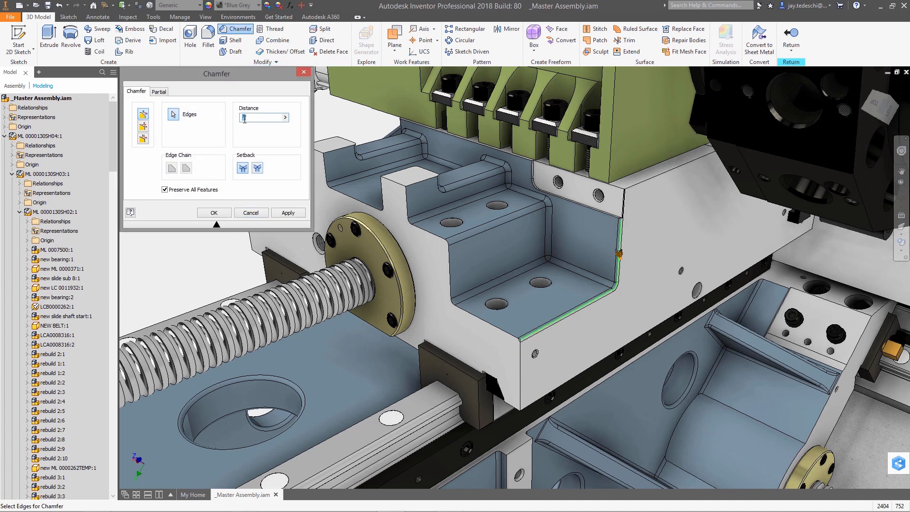
text(3)
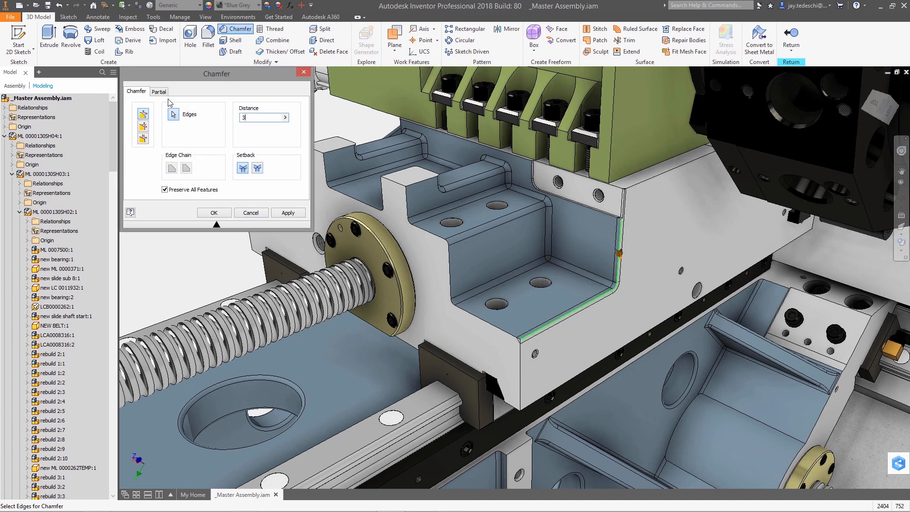
click(158, 91)
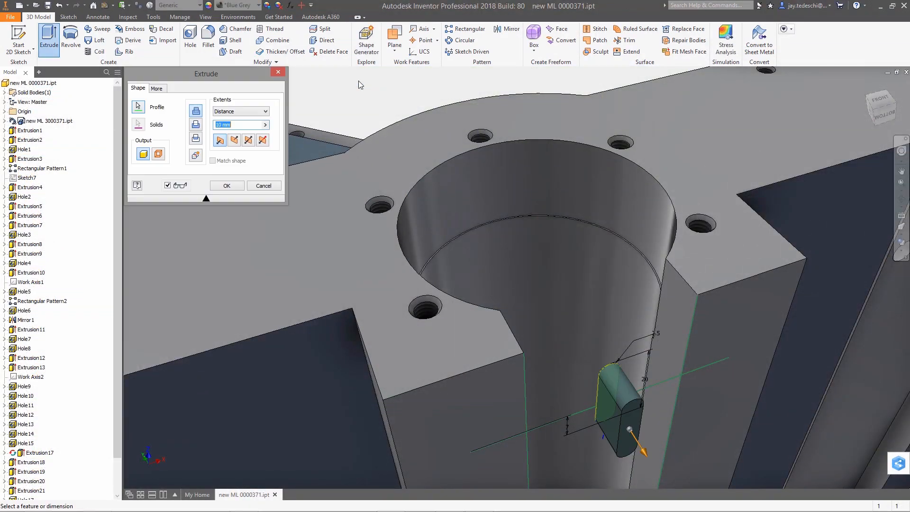
Step: Extrude the rounded key 7 mm from the bore face using Minimum Solution
click(265, 111)
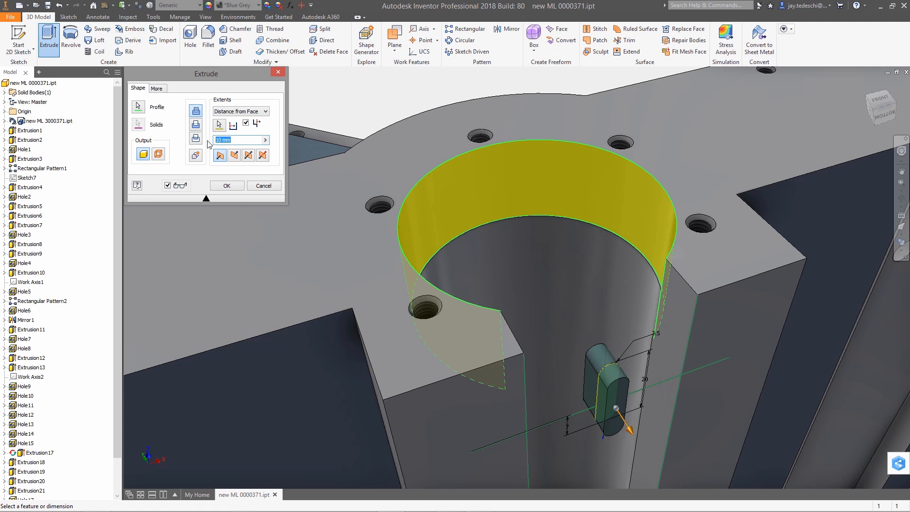
click(157, 87)
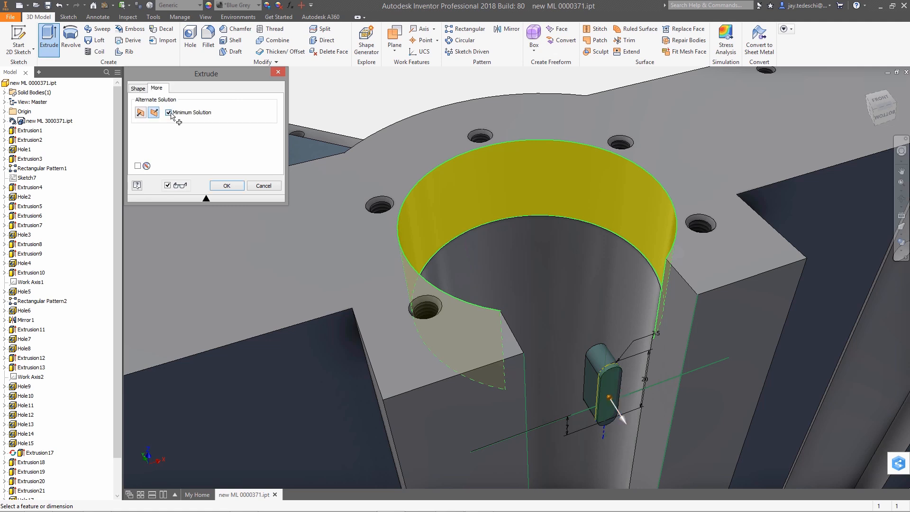
click(137, 88)
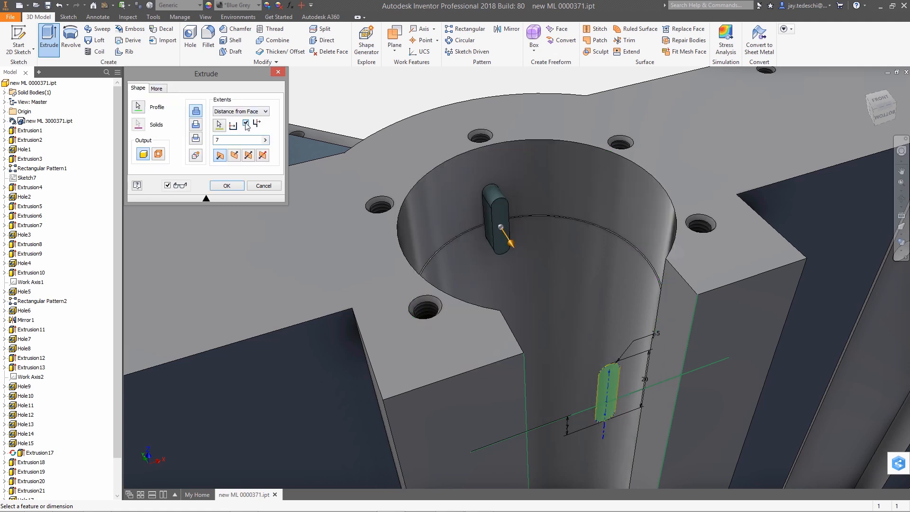
click(247, 122)
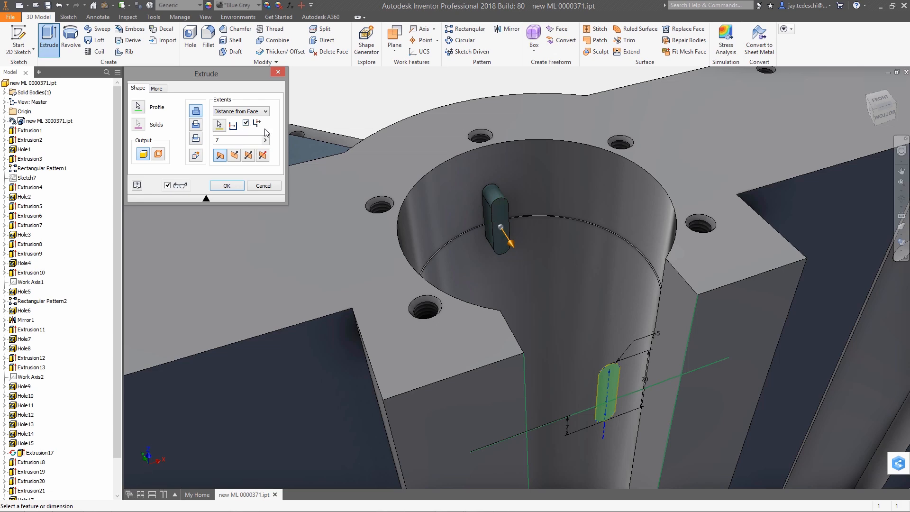
click(227, 185)
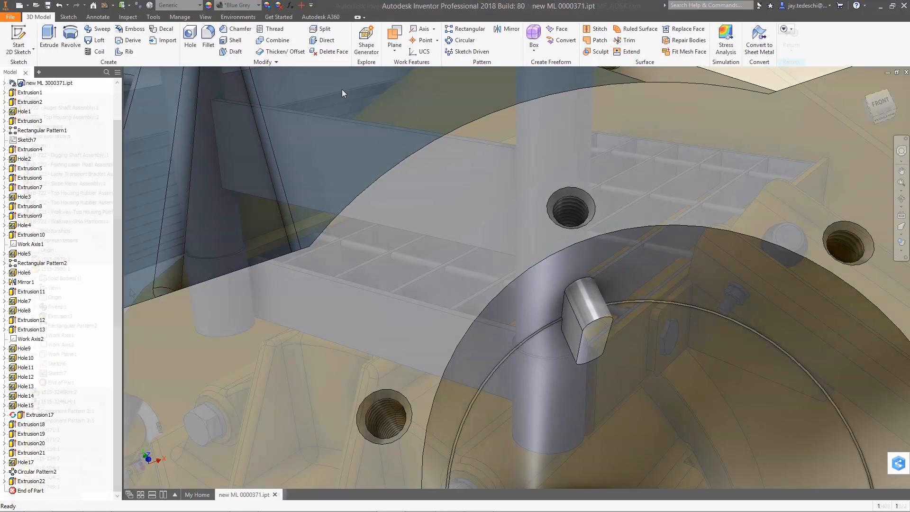
Step: Add a Through All hole at the sketch centres on the platform post
click(189, 33)
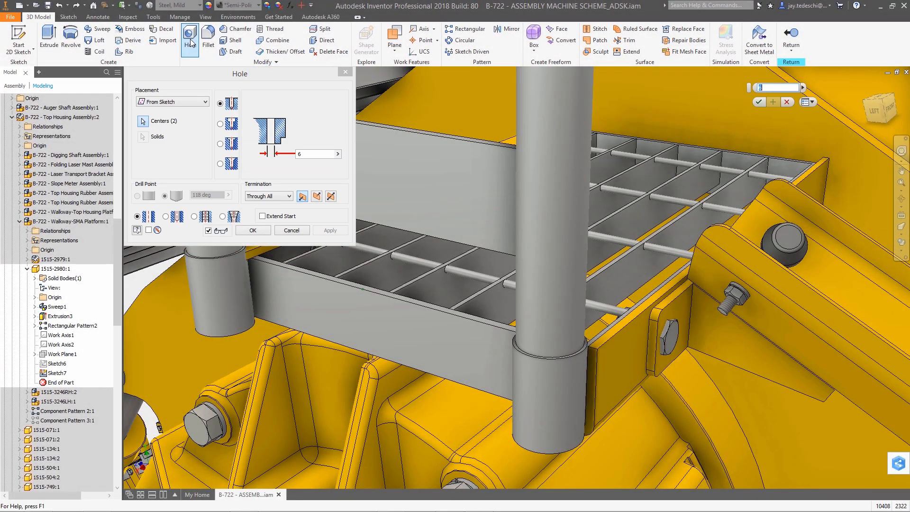
click(534, 302)
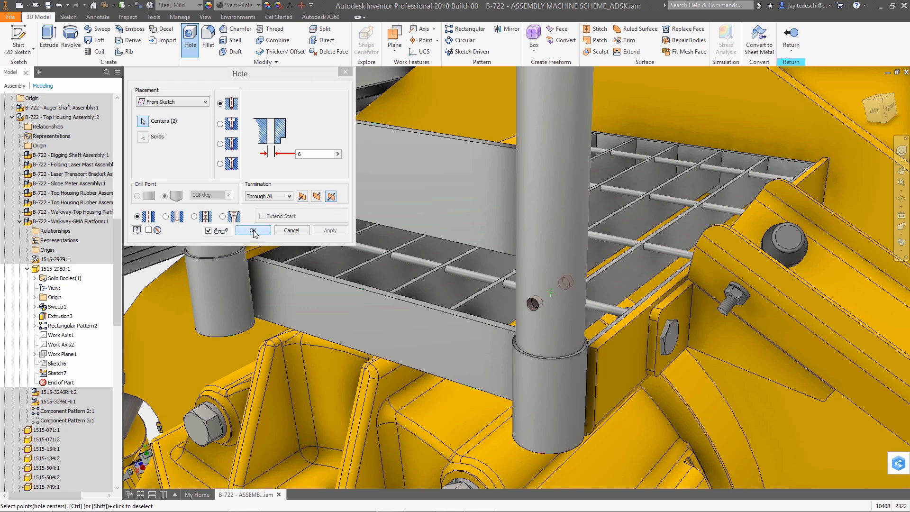
click(252, 230)
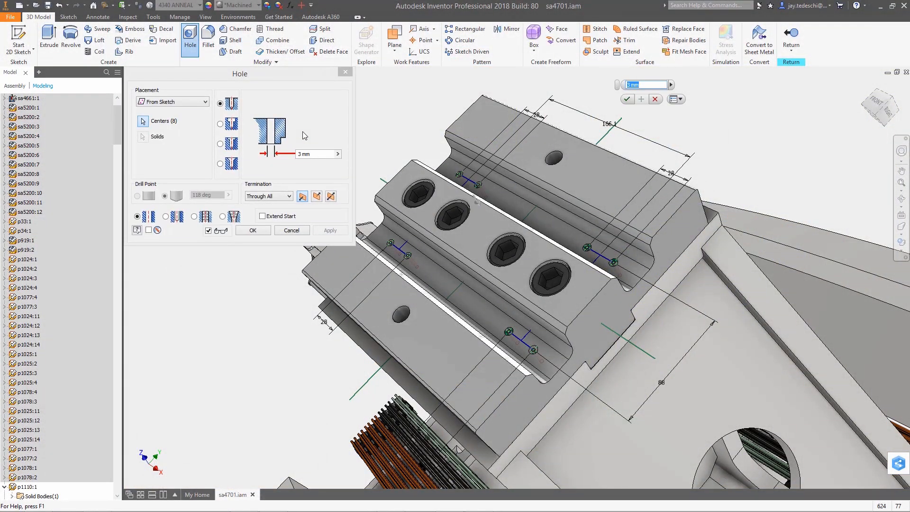
Step: Make the holes ANSI Metric M12x1 tapped with a 25 mm spotface
click(194, 216)
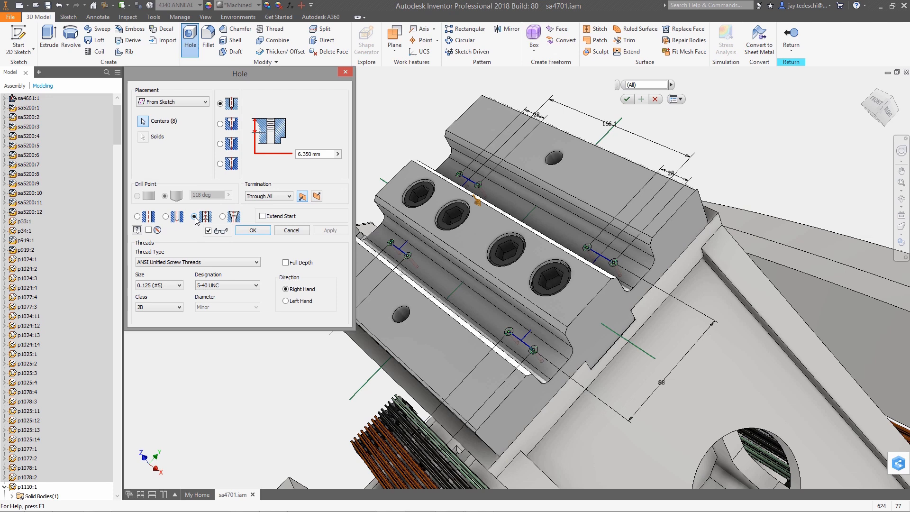
click(197, 262)
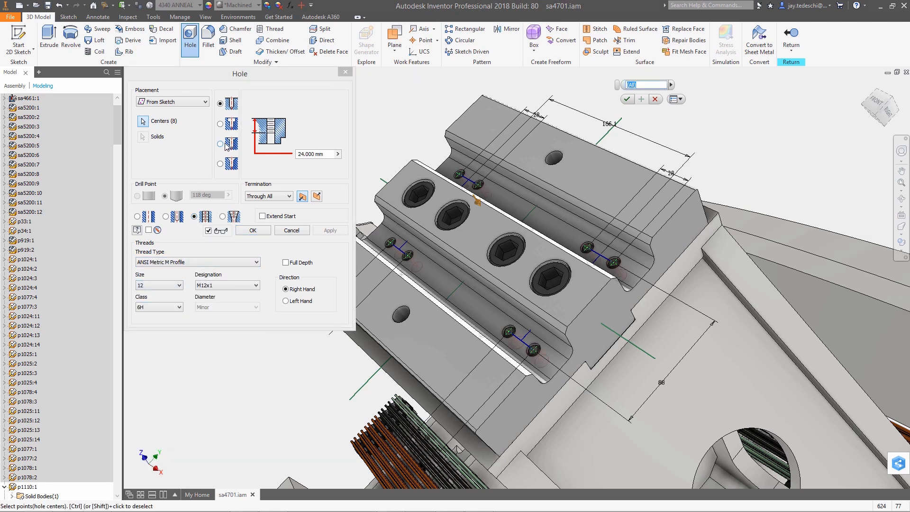
click(220, 143)
text(0)
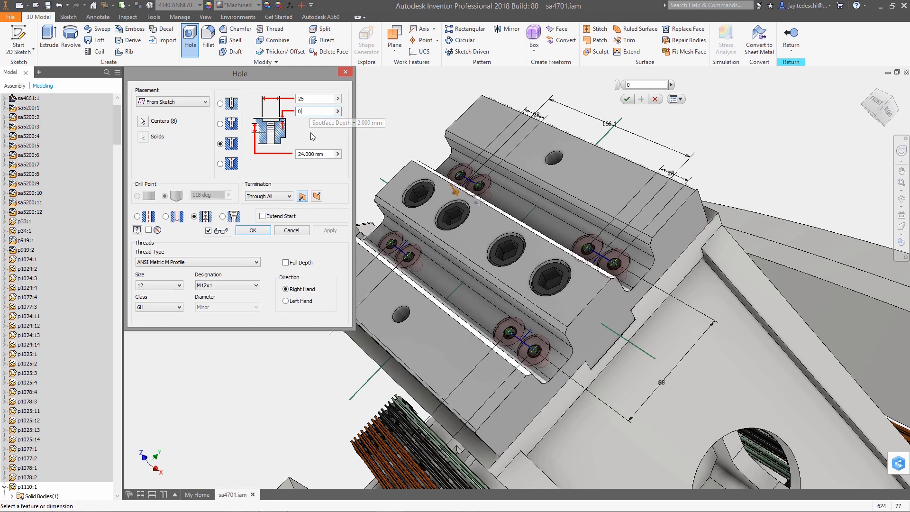
click(262, 216)
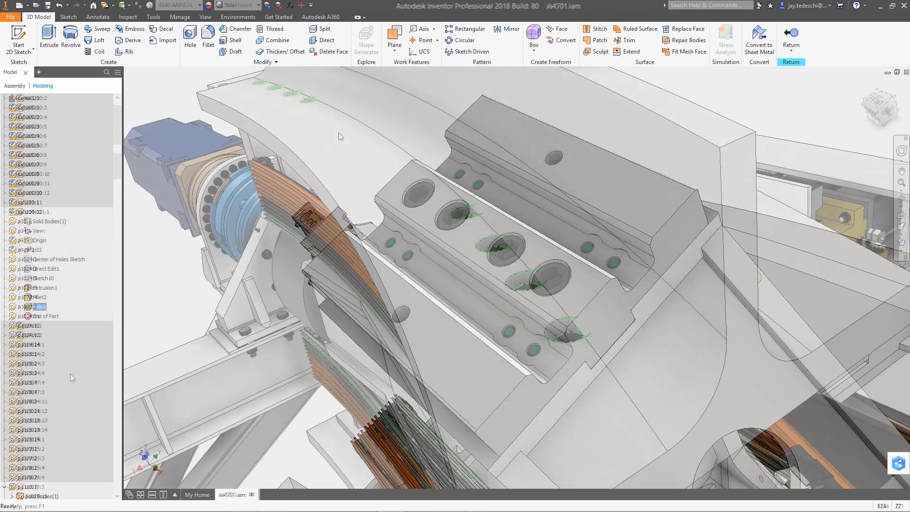
Step: Edit Hole1 so the countersunk holes use Extend Start
click(189, 35)
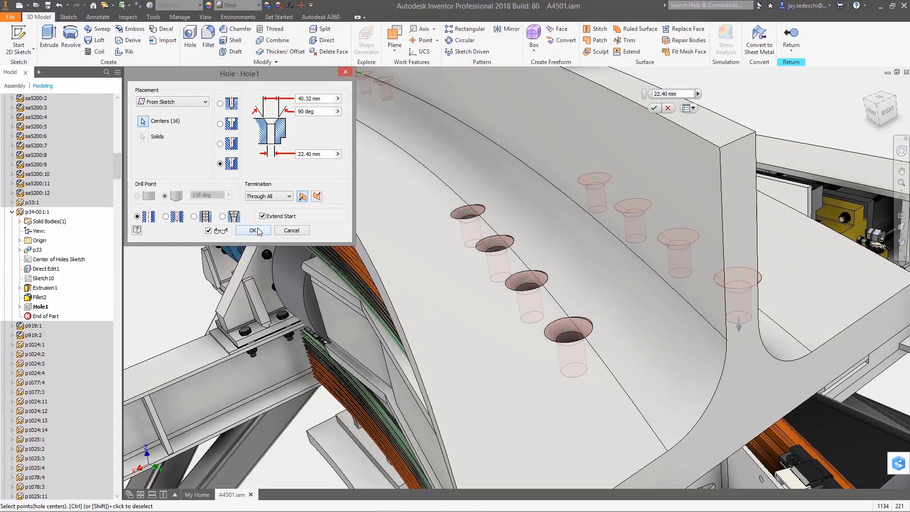
click(252, 230)
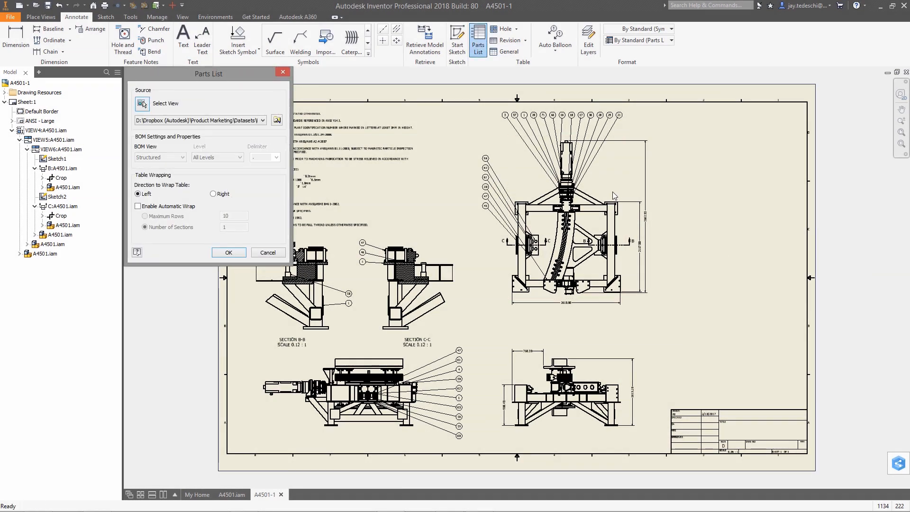
Step: Place the parts list on the A4501 sheet and sort it by PART NUMBER
click(228, 252)
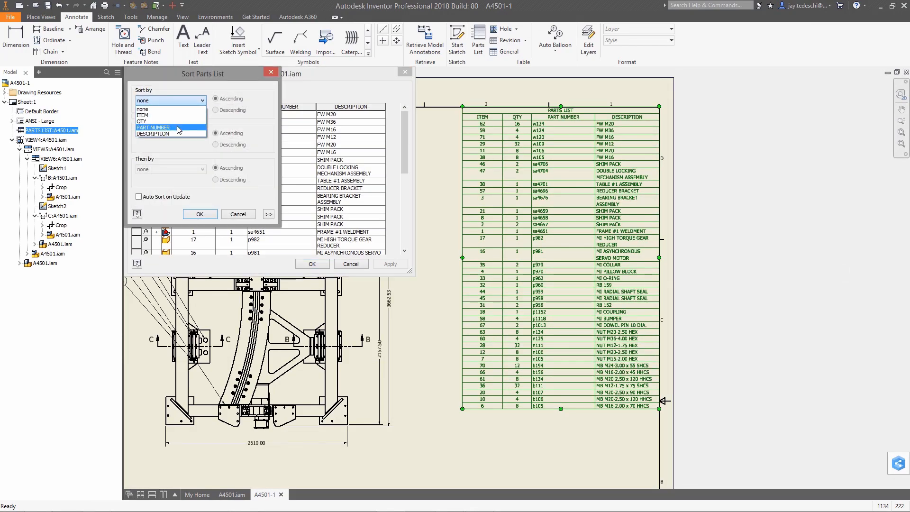
click(199, 214)
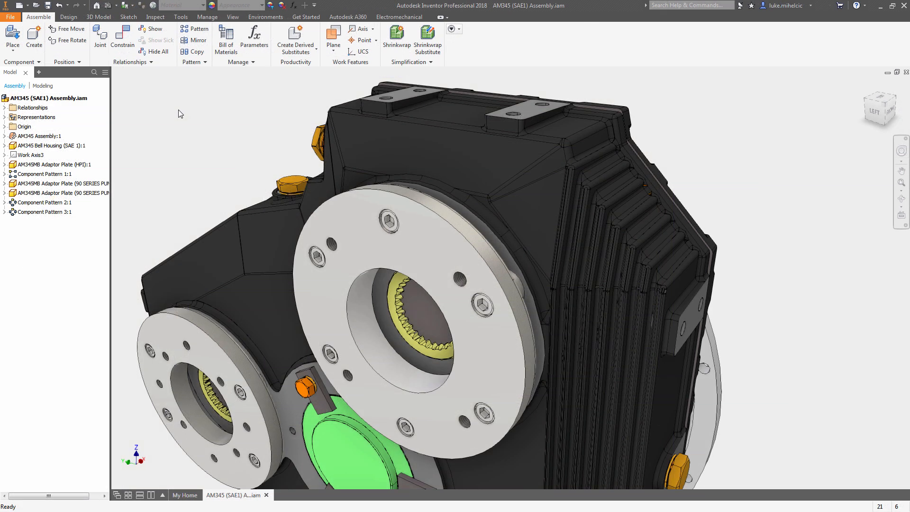
Step: Measure from the large adaptor plate to the small block on top of the gearbox
click(180, 17)
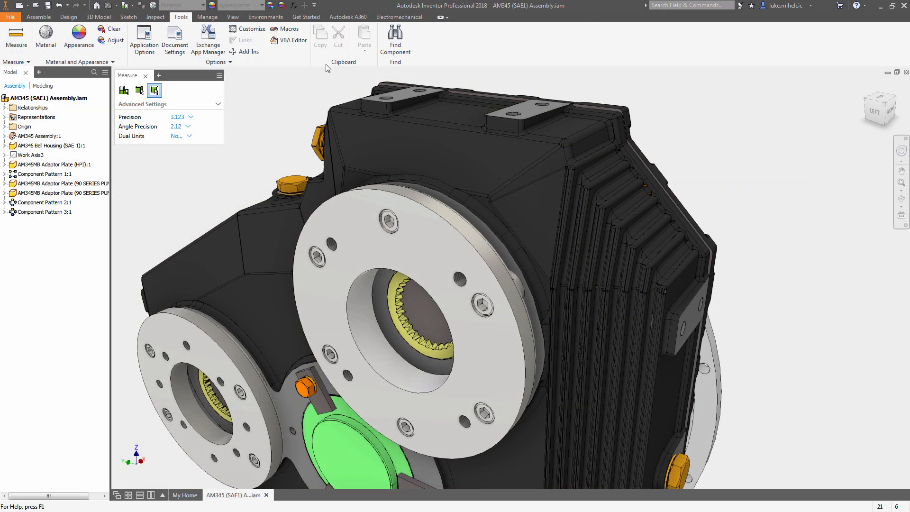
click(694, 323)
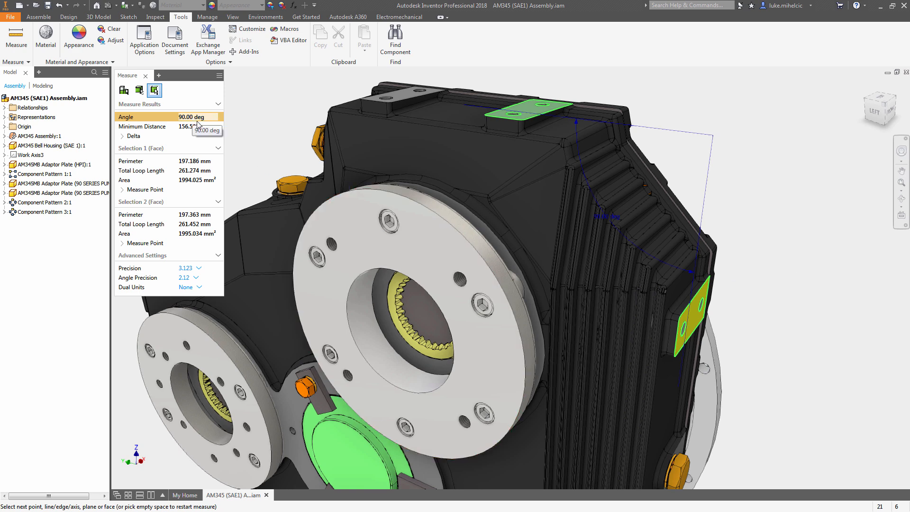
click(401, 238)
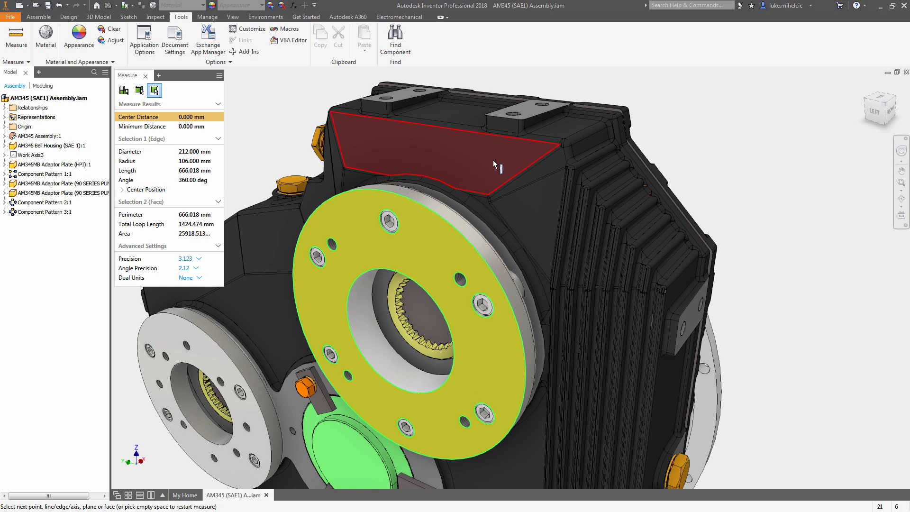
click(502, 127)
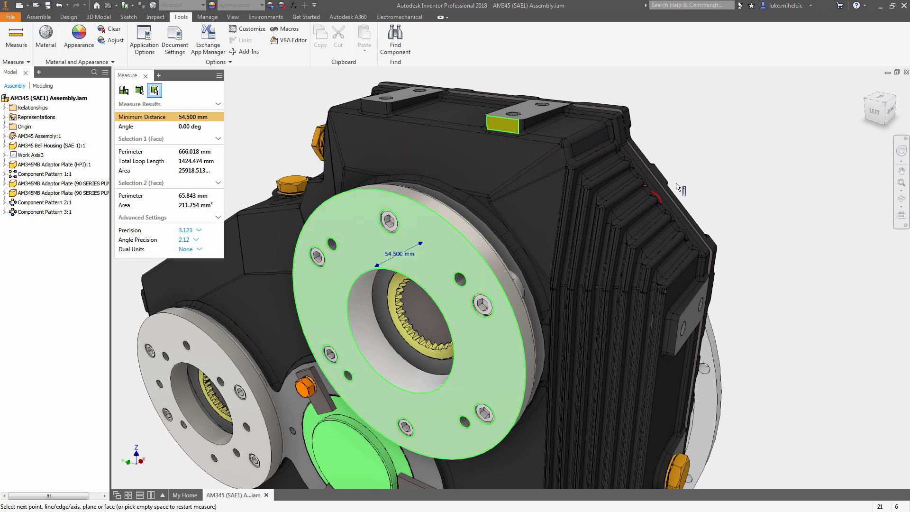
mouse_move(618, 207)
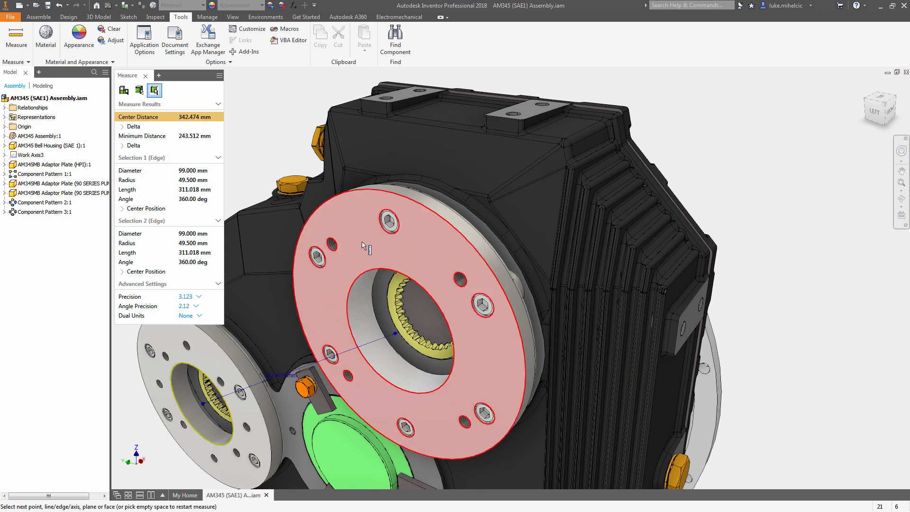
mouse_move(261, 215)
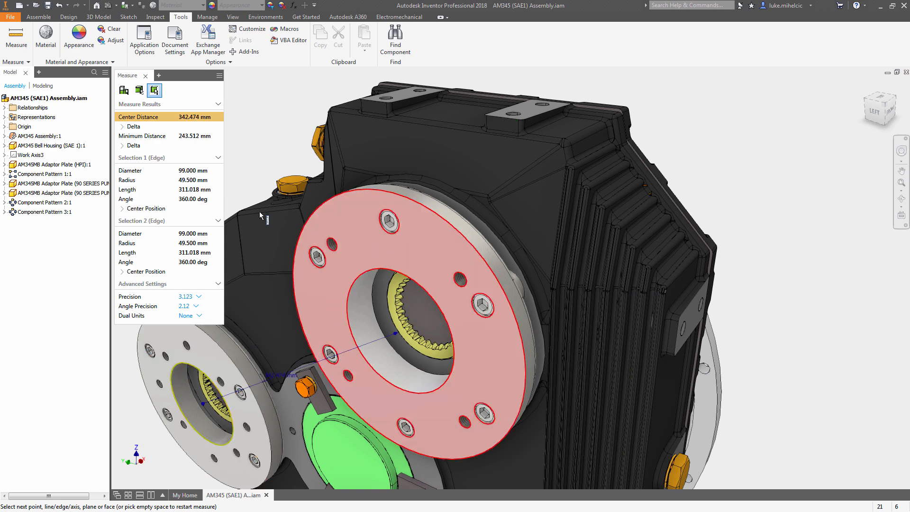